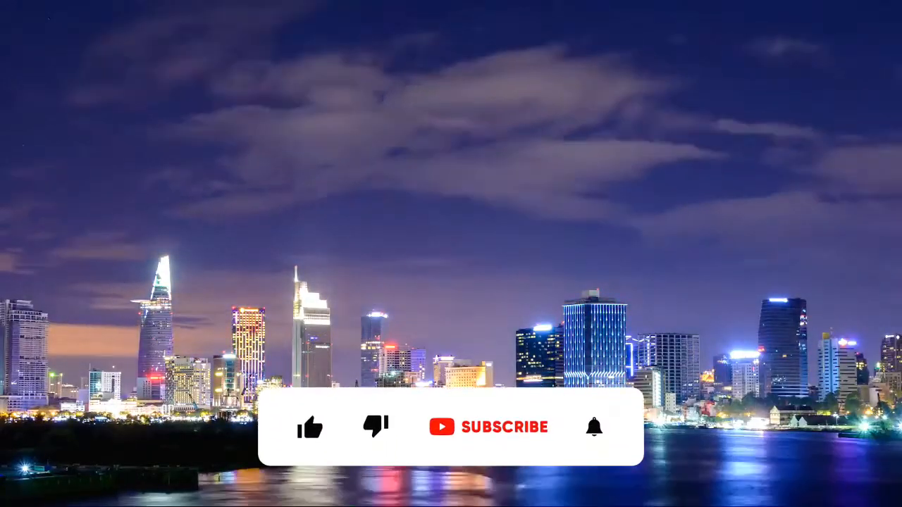
# Watch the skyline outro until the subscribe bar's thumbs-up icon turns blue.
pyautogui.click(310, 427)
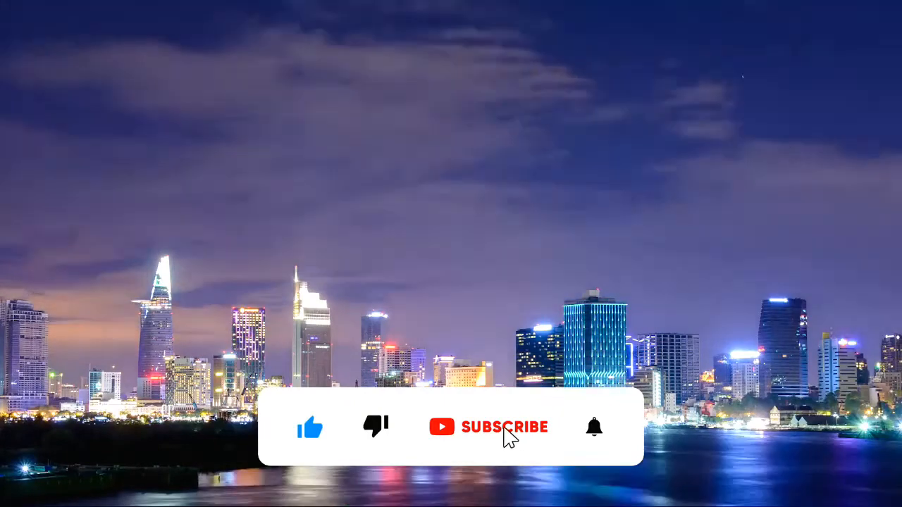